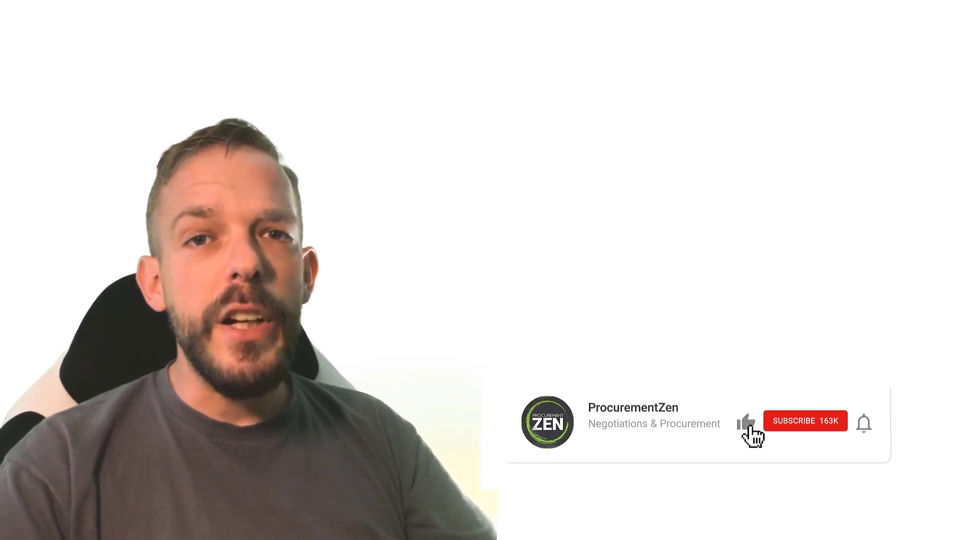
- Like the video on the ProcurementZen channel card shown in the outro overlay
{"action": "left_click", "coordinate": [805, 420]}
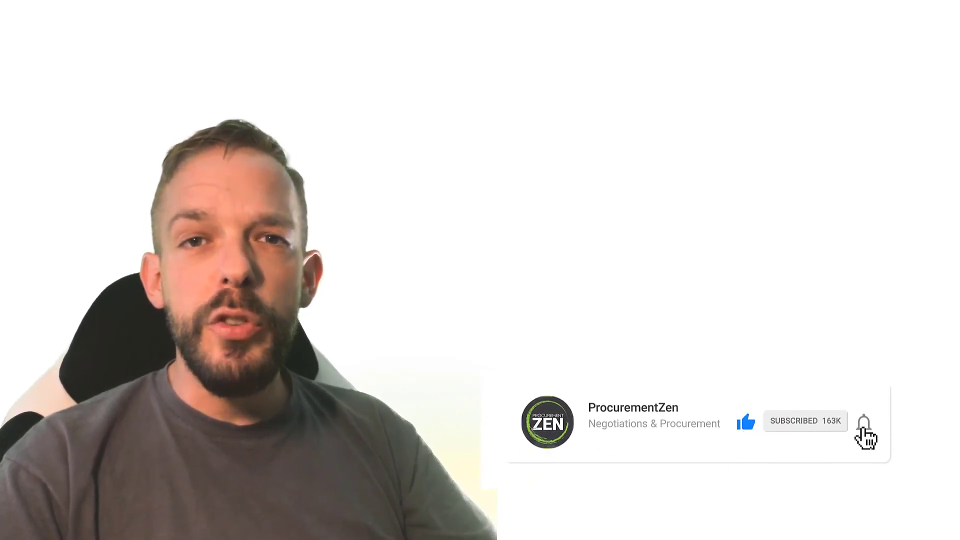